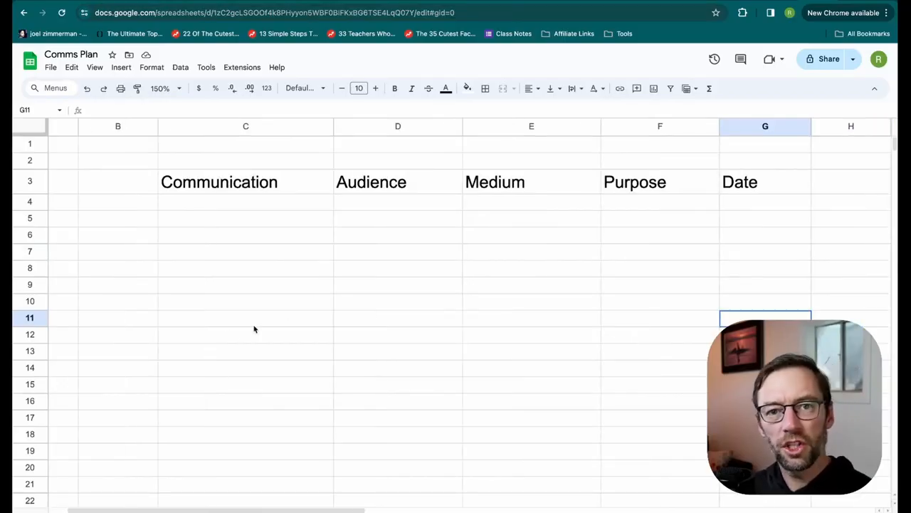
Review the Communication, Audience, Medium, Purpose and Date headings and select the first empty Communication cell
{"action": "left_click", "coordinate": [245, 182]}
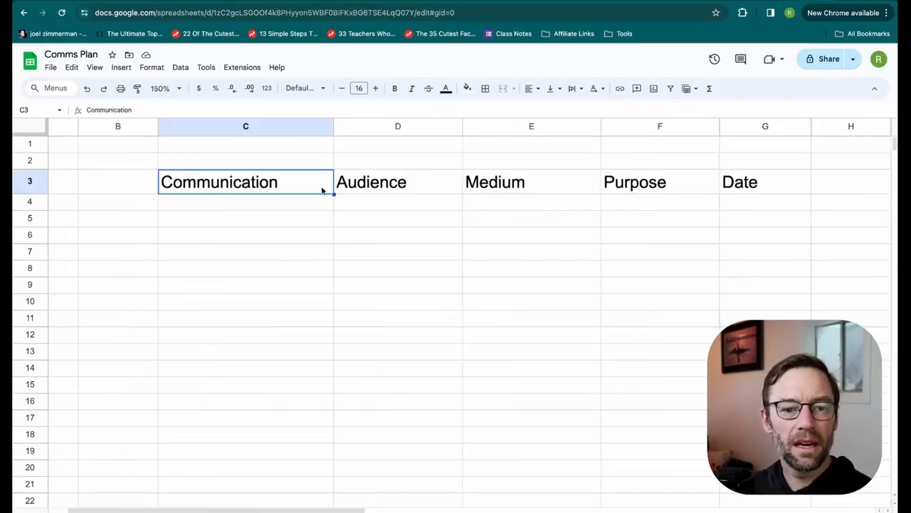
{"action": "left_click", "coordinate": [397, 182]}
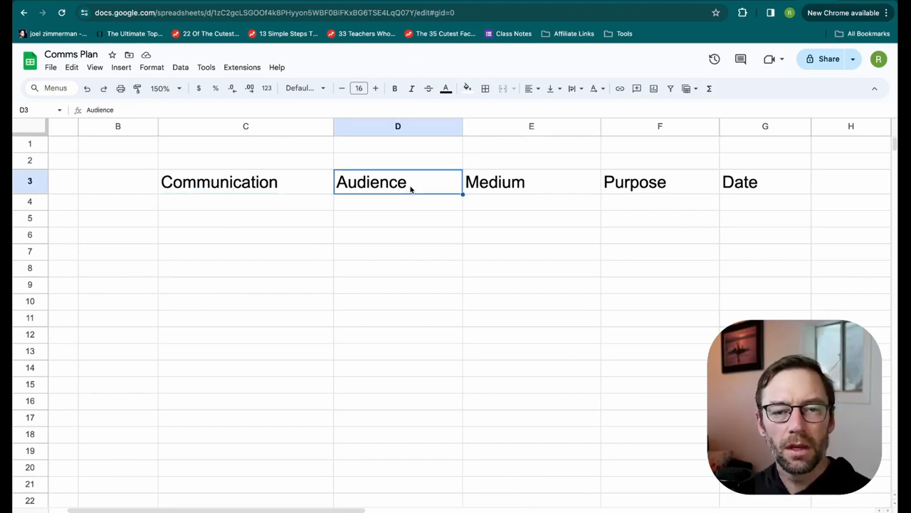
{"action": "left_click", "coordinate": [635, 182]}
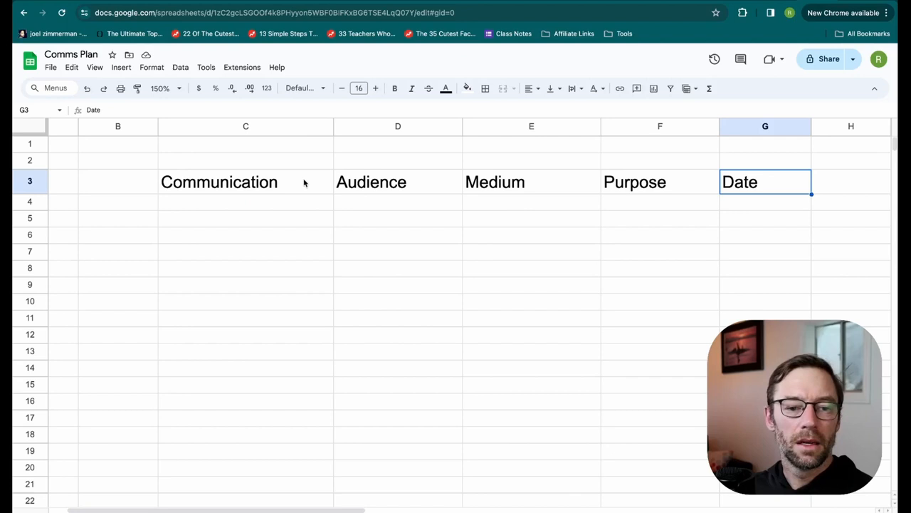
{"action": "left_click", "coordinate": [245, 182]}
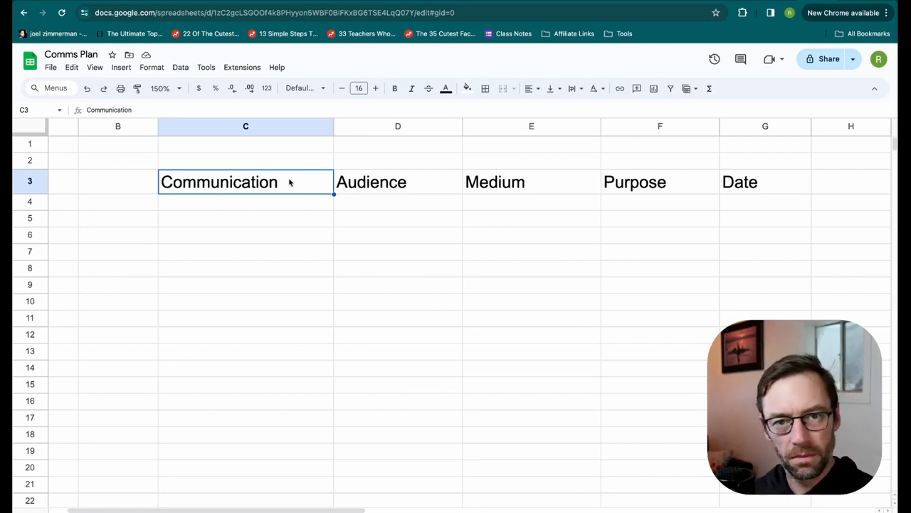
{"action": "left_click", "coordinate": [397, 182]}
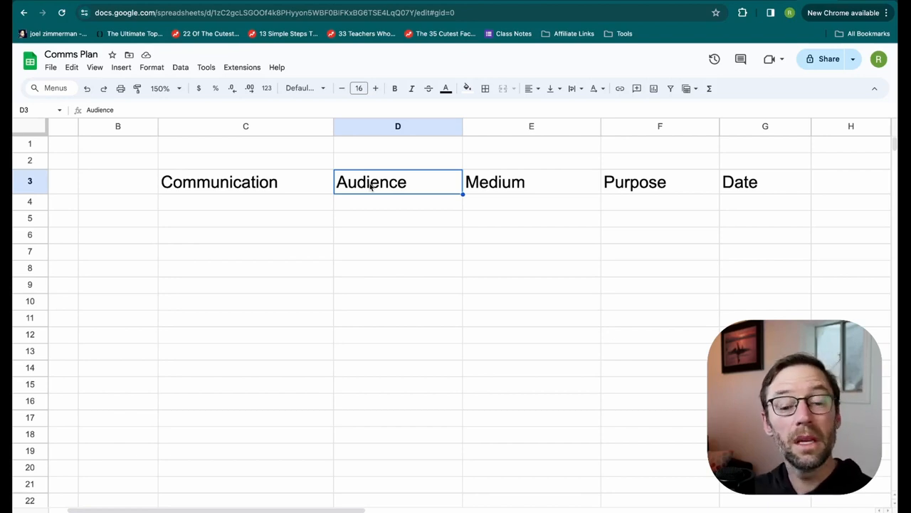
{"action": "left_click", "coordinate": [532, 182]}
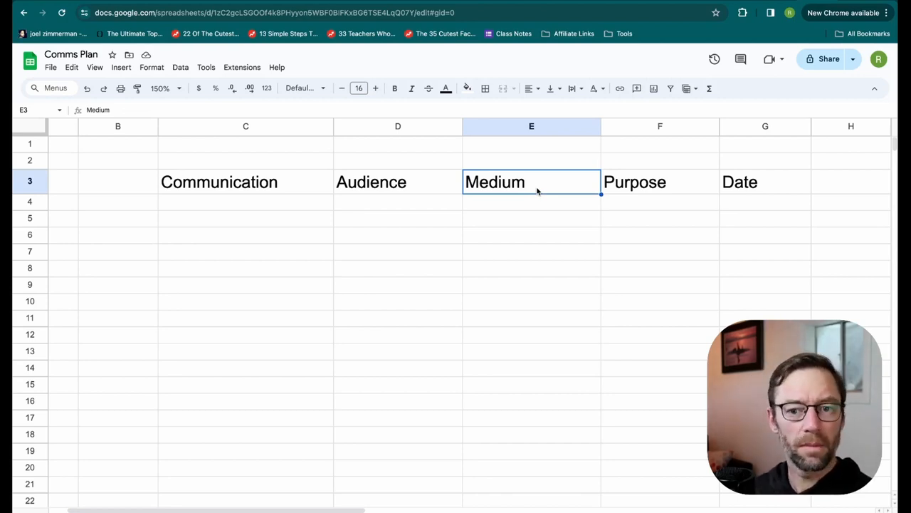
{"action": "left_click", "coordinate": [635, 182]}
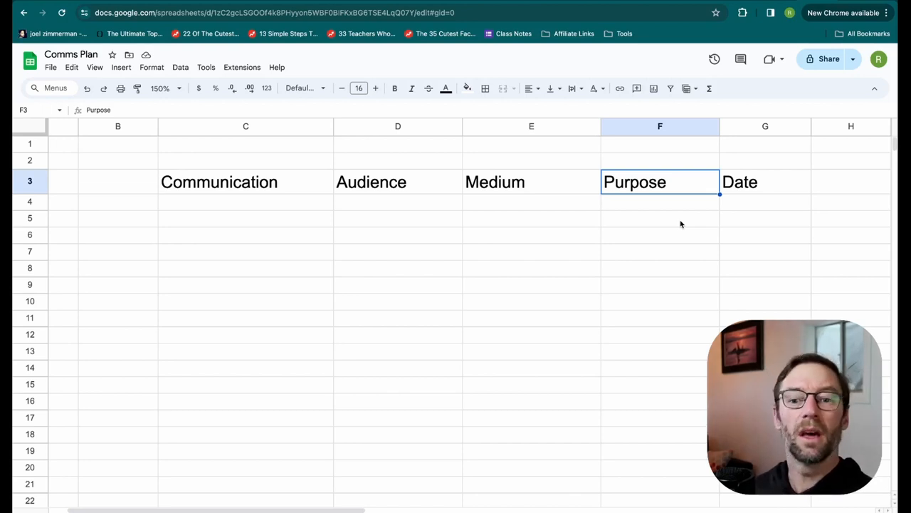
{"action": "left_click", "coordinate": [766, 182]}
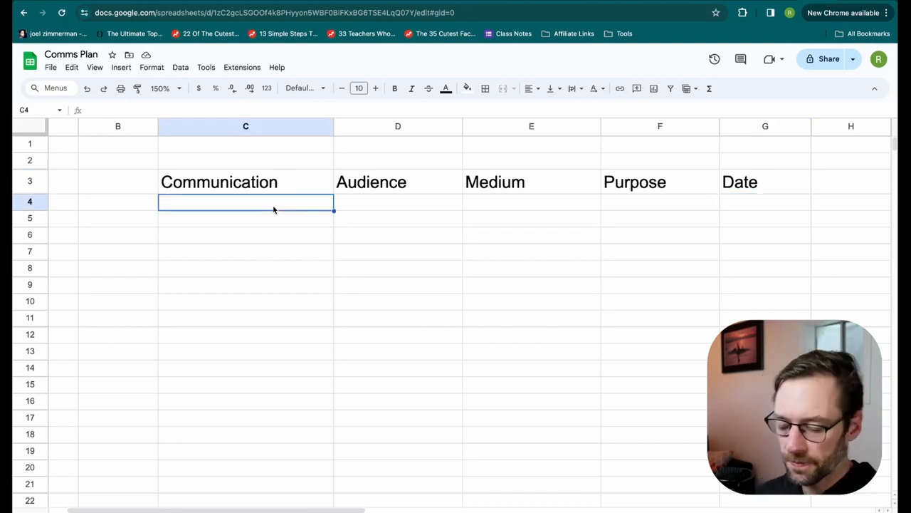
Enter Kickoff call, Weekly updates, Quarterly review, User Acceptance Kickoff and UAT regular meeting in C4:C8
{"action": "type", "text": "Kickoff call"}
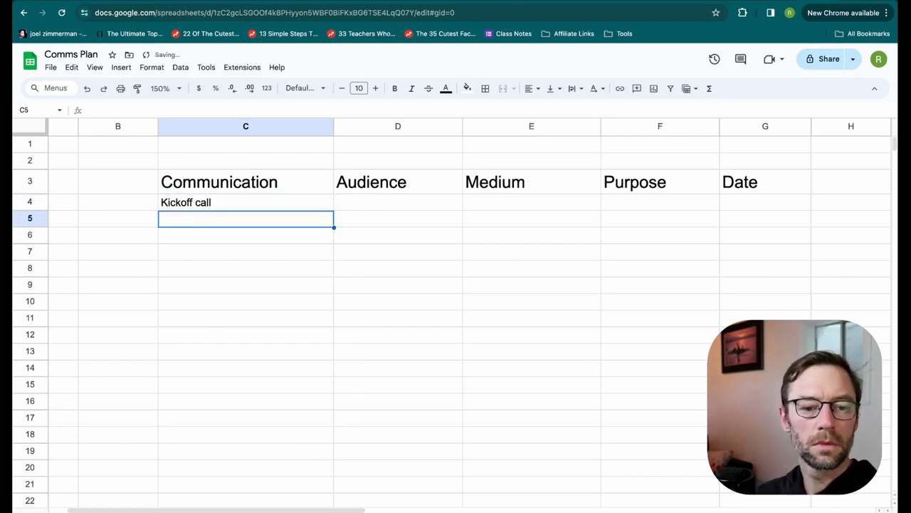
{"action": "type", "text": "Weekly updates"}
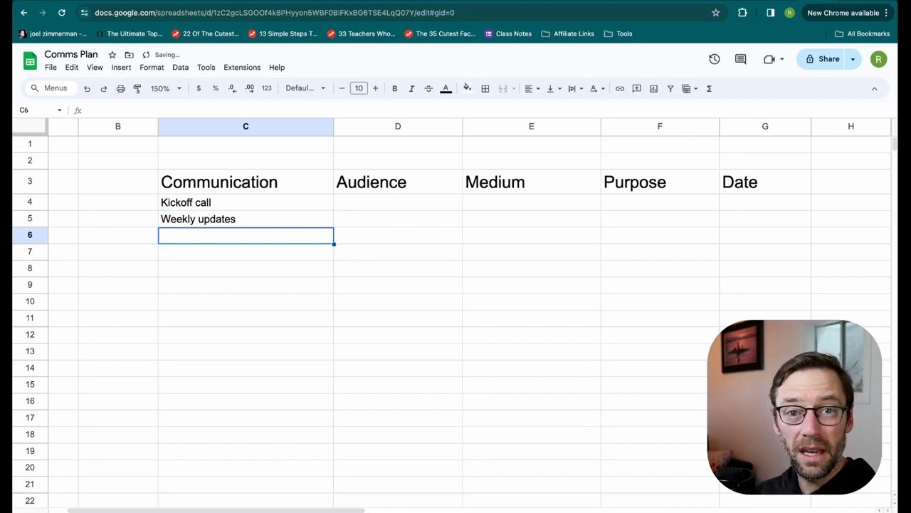
{"action": "type", "text": "Quarterly review"}
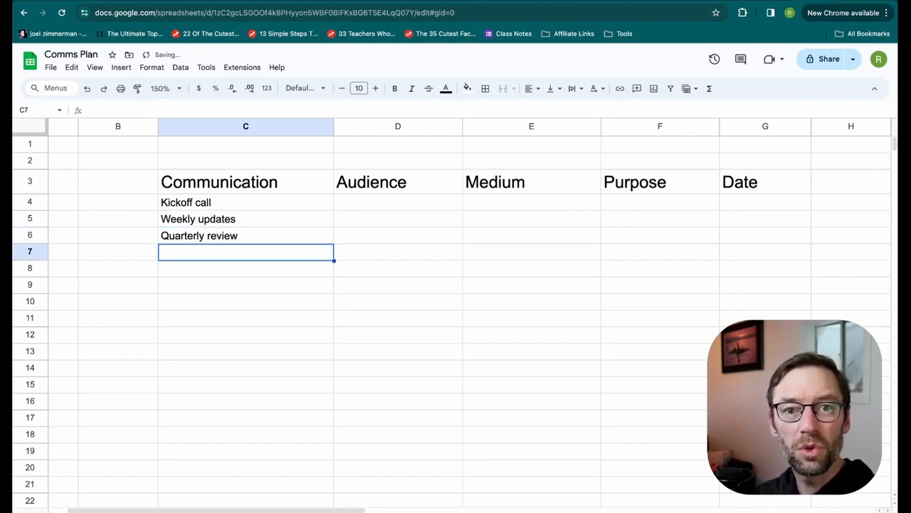
{"action": "type", "text": "User Acceptance Kickoff"}
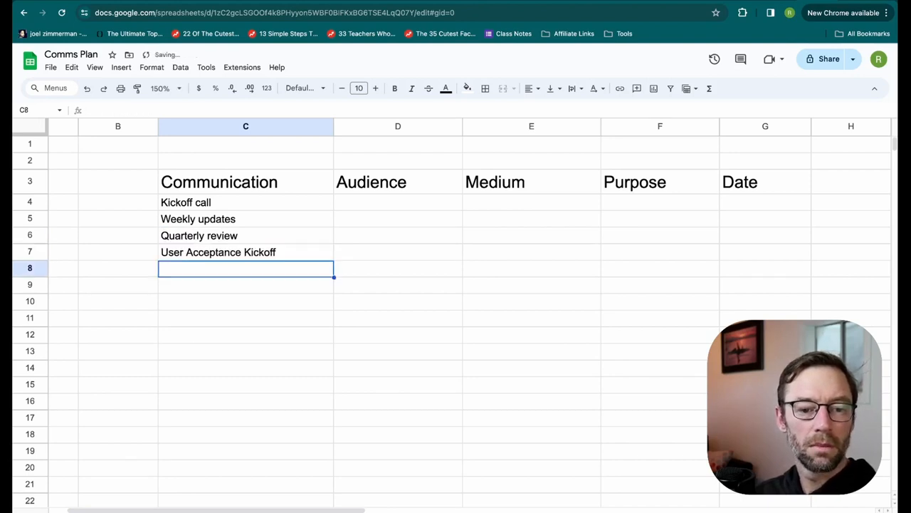
{"action": "type", "text": "UAT"}
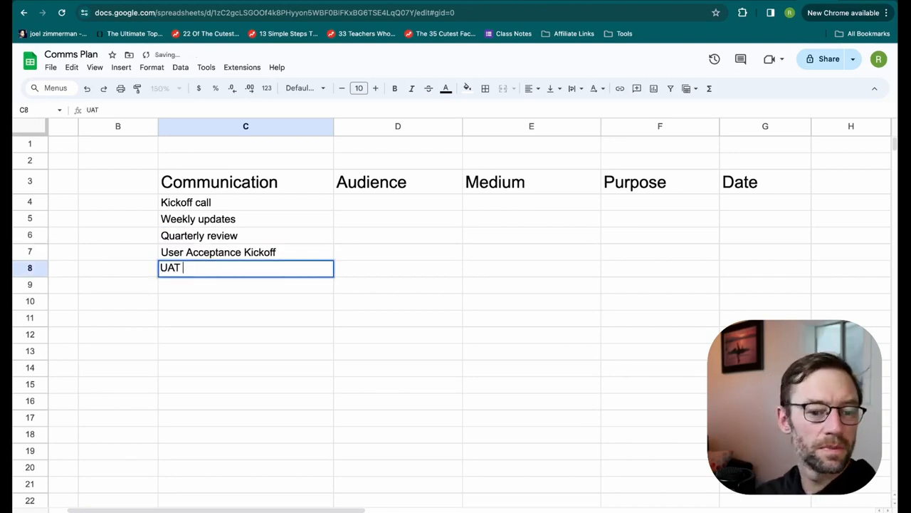
{"action": "type", "text": "regular meeting"}
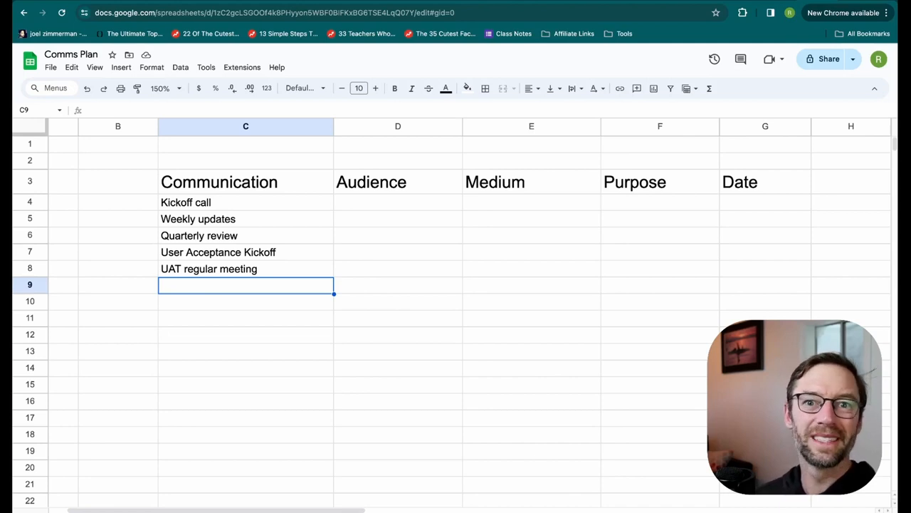
{"action": "left_click", "coordinate": [399, 203]}
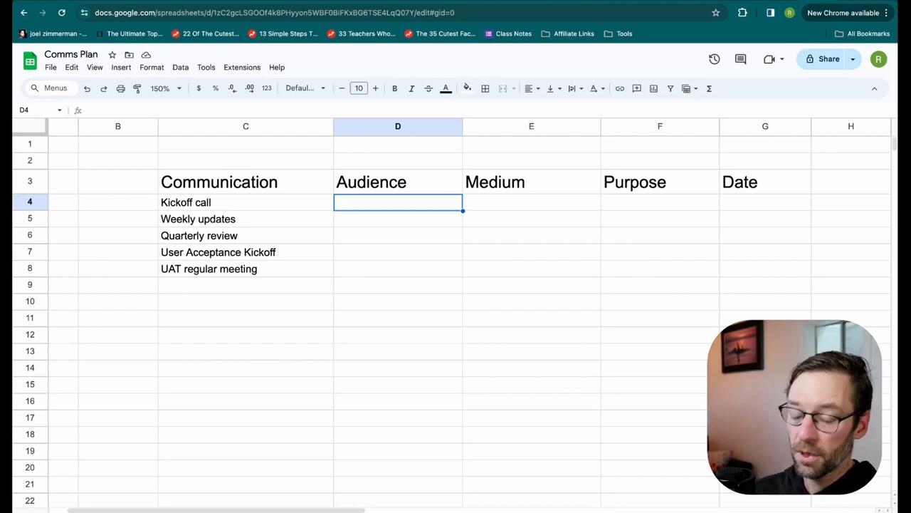
Enter Project team, Senior Stakeholders, All stakeholders, UAT Team, UAT Team as audiences in D4:D8
{"action": "type", "text": "Project team"}
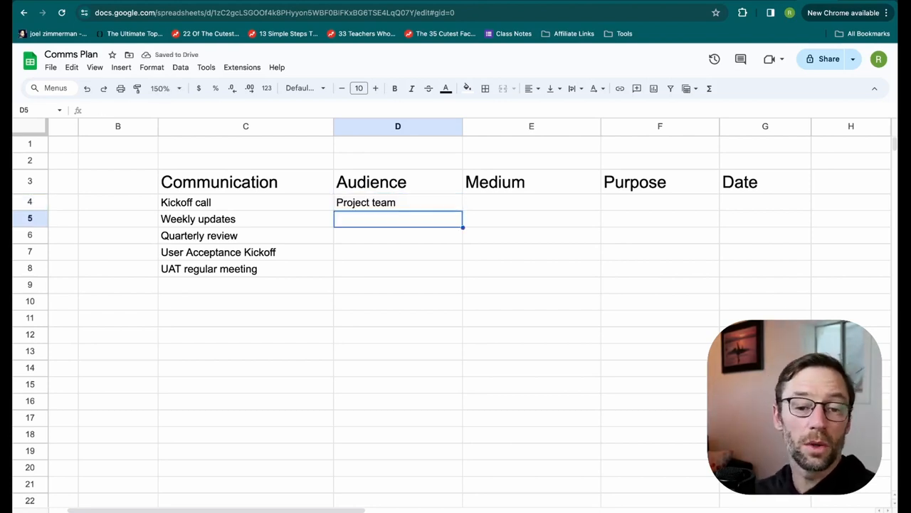
{"action": "type", "text": "Senior Stakehold"}
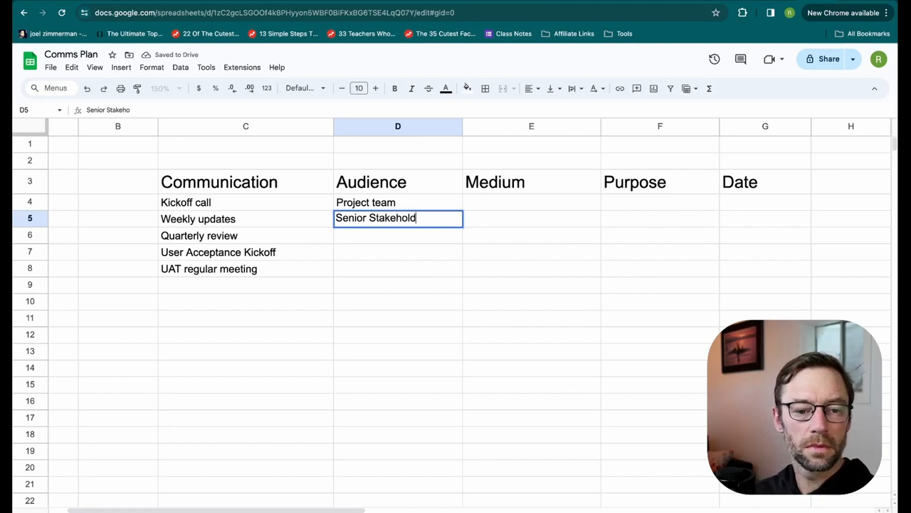
{"action": "key", "text": "enter"}
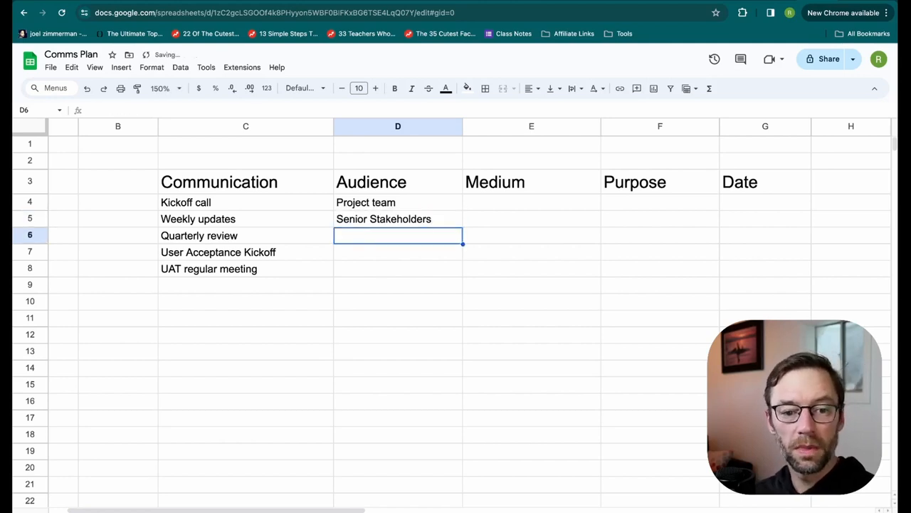
{"action": "type", "text": "All stakeholders"}
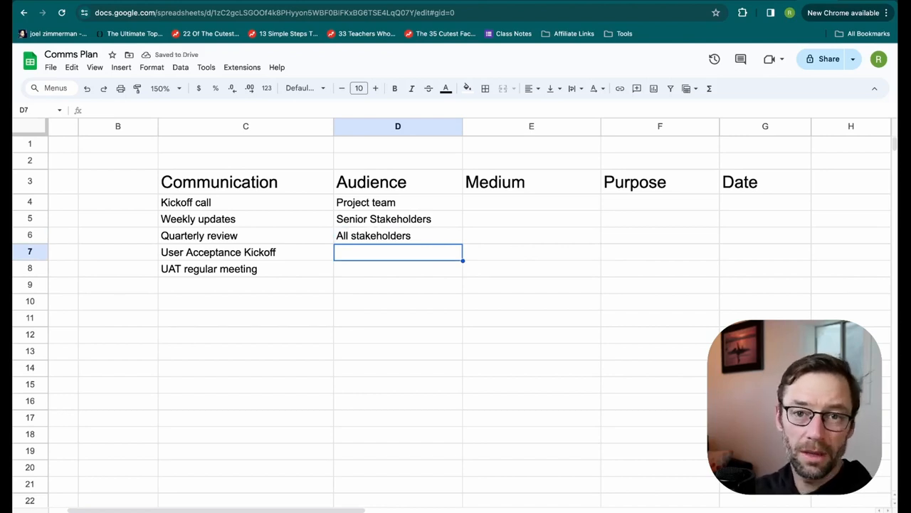
{"action": "type", "text": "UAT Team"}
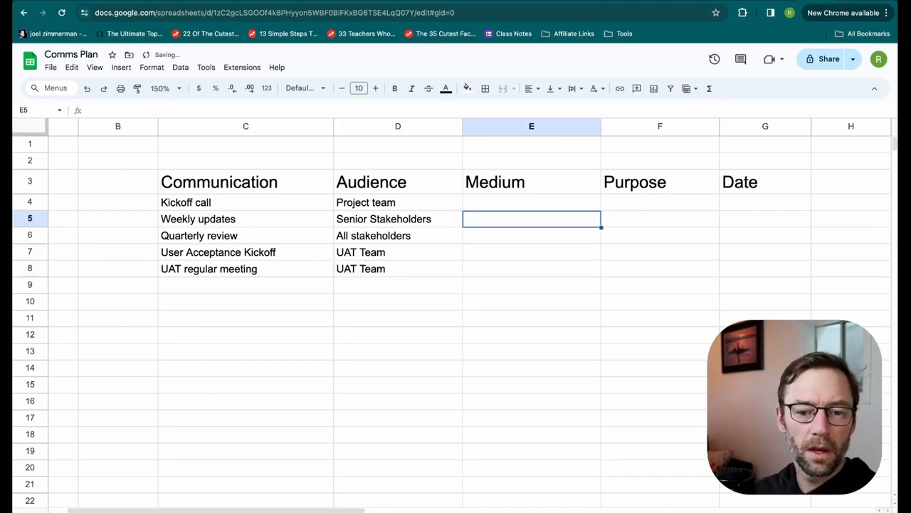
{"action": "left_click", "coordinate": [531, 202]}
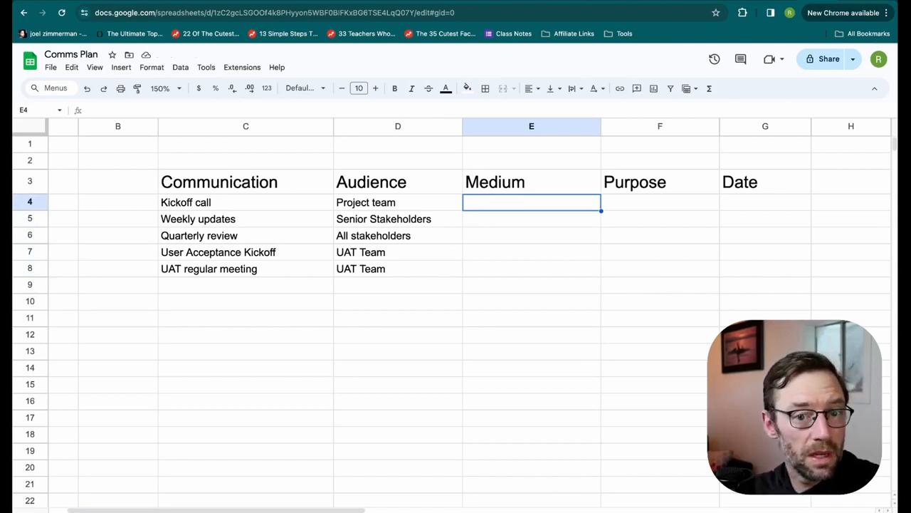
Enter In person meeting, Recorded video email, video conference, in person meeting, video conference as mediums in E4:E8
{"action": "type", "text": "In person meeting"}
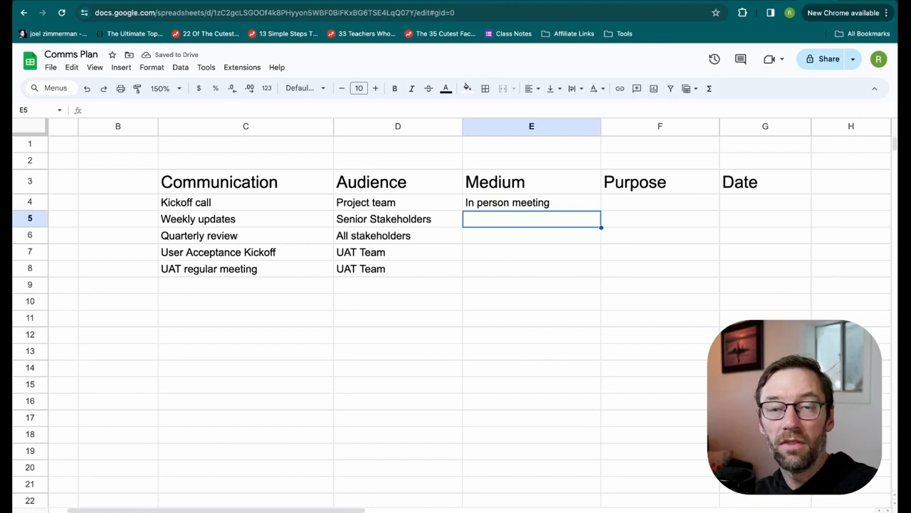
{"action": "type", "text": "Recorded video email"}
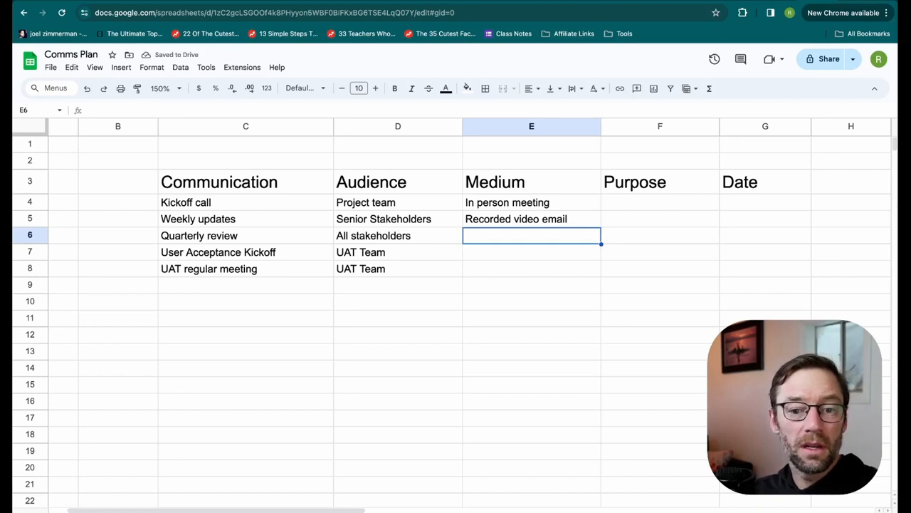
{"action": "type", "text": "video conference"}
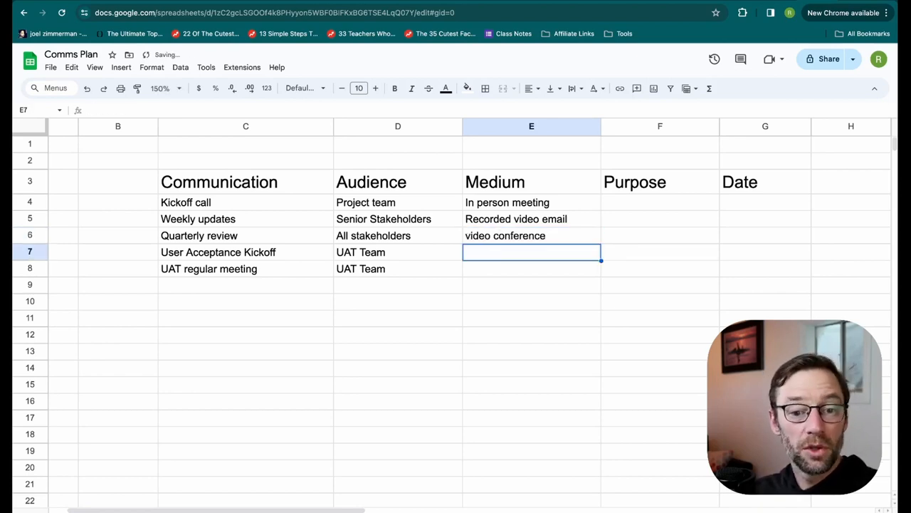
{"action": "type", "text": "in person meeting"}
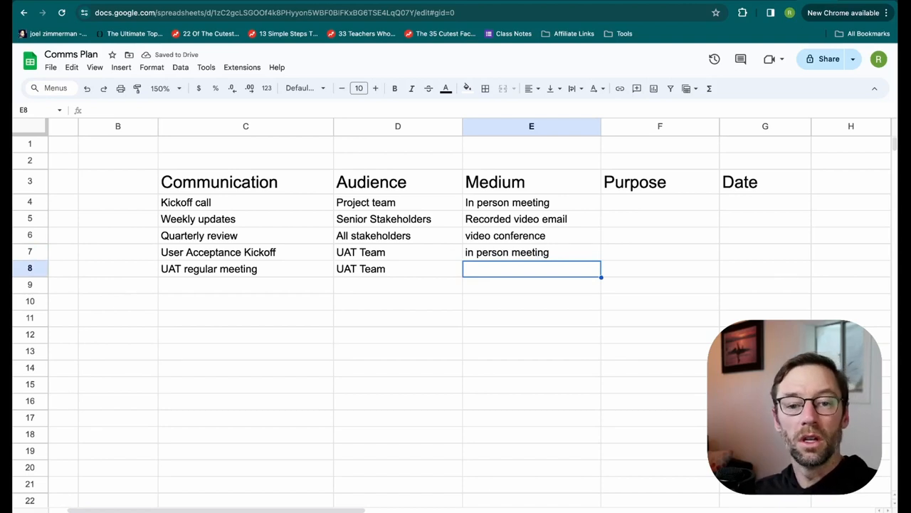
{"action": "type", "text": "video conference"}
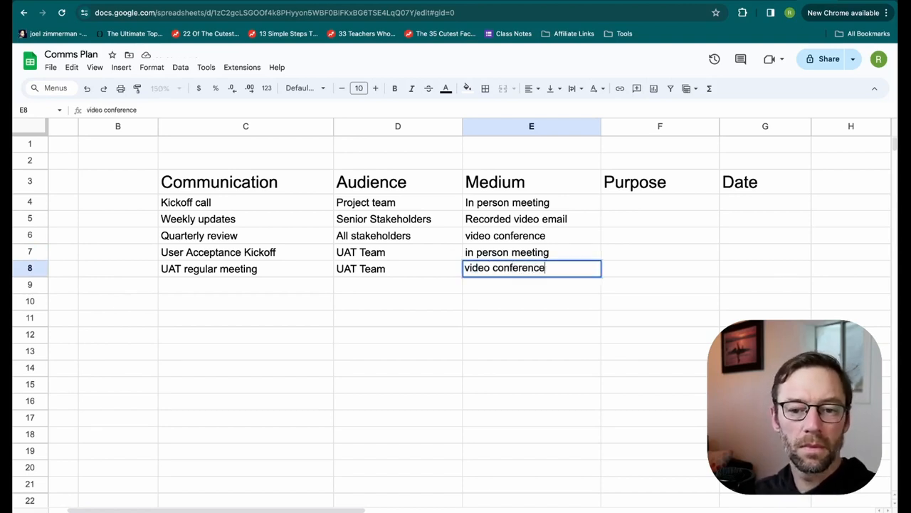
{"action": "left_click", "coordinate": [658, 202]}
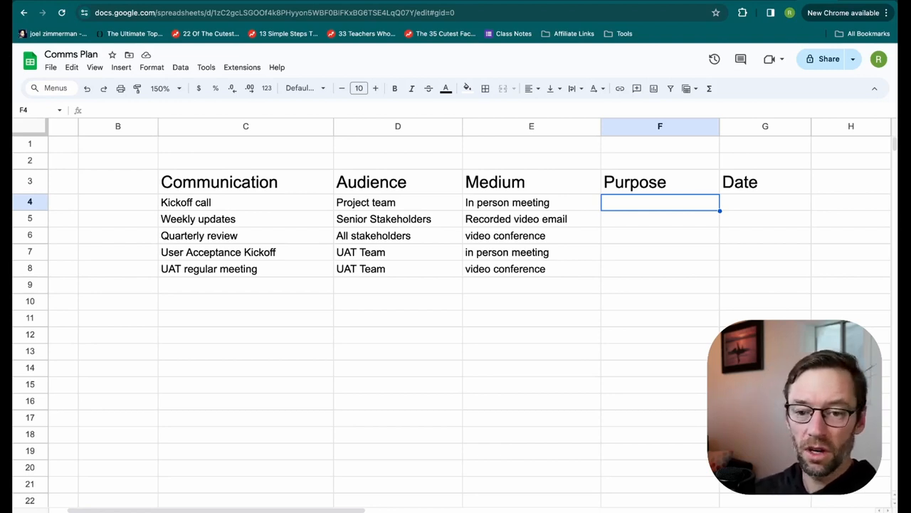
Enter purposes for the first three rows: build teamwork and intro team to project, senior stakeholder update, high level update
{"action": "type", "text": "build a sense of teamw"}
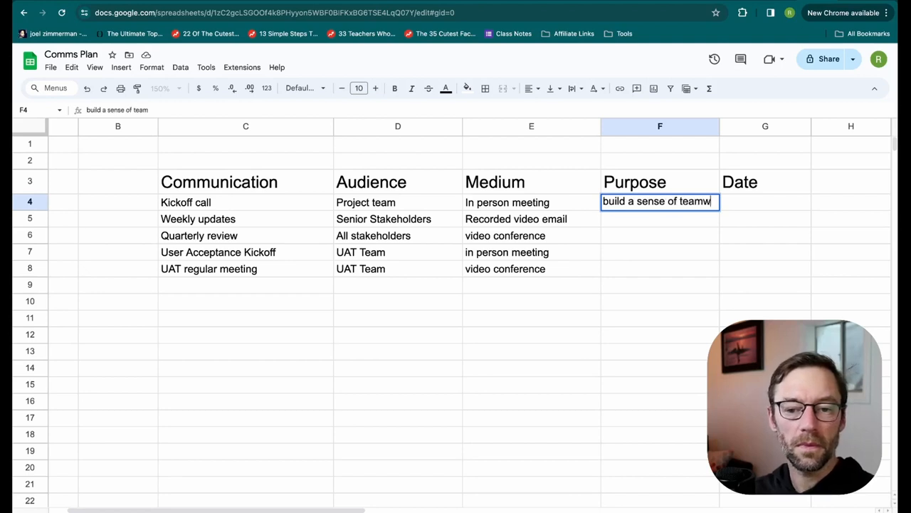
{"action": "type", "text": "ork"}
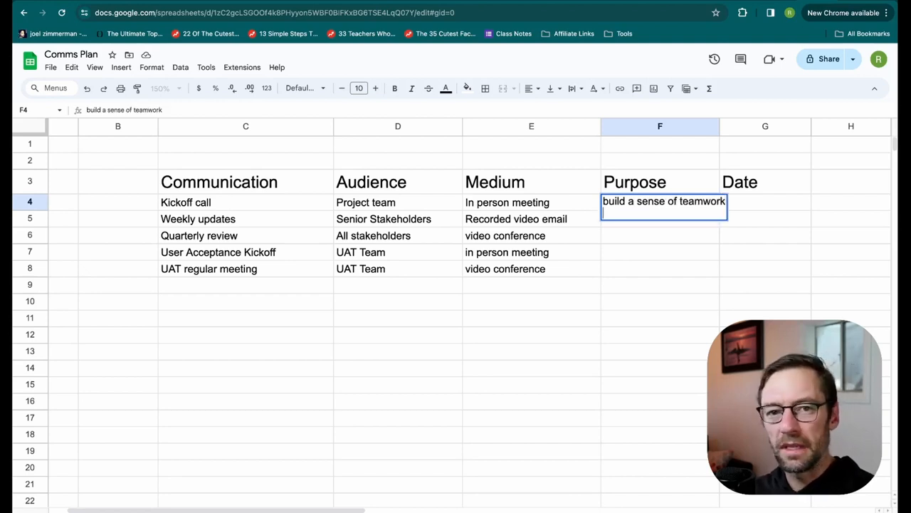
{"action": "type", "text": "intro team to project"}
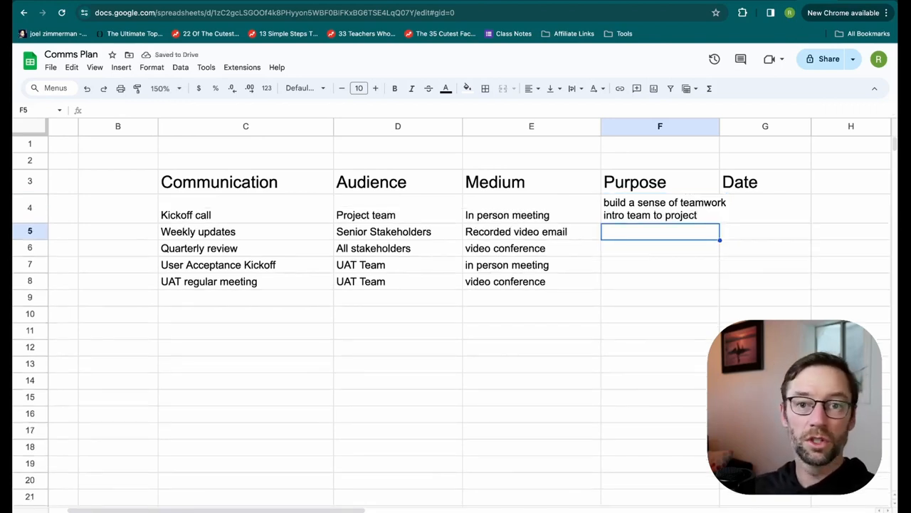
{"action": "type", "text": "senior stakeholders aligned"}
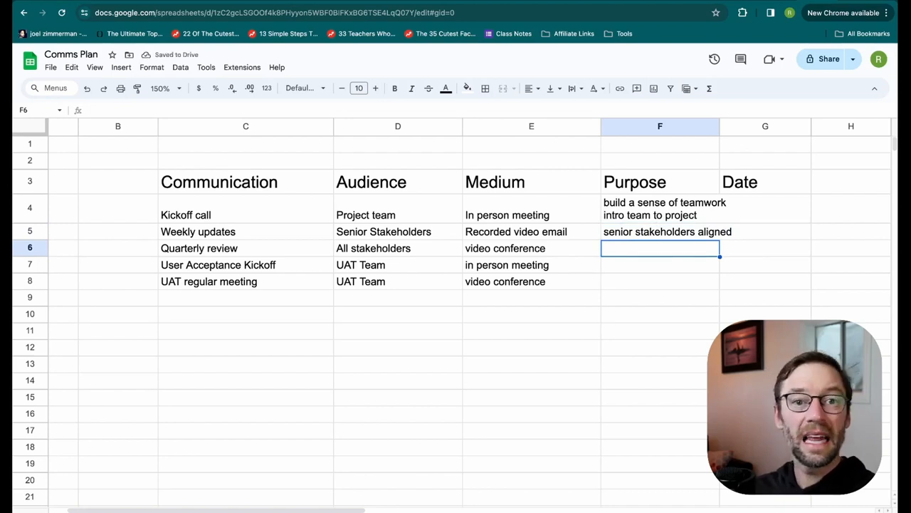
{"action": "type", "text": "high lev"}
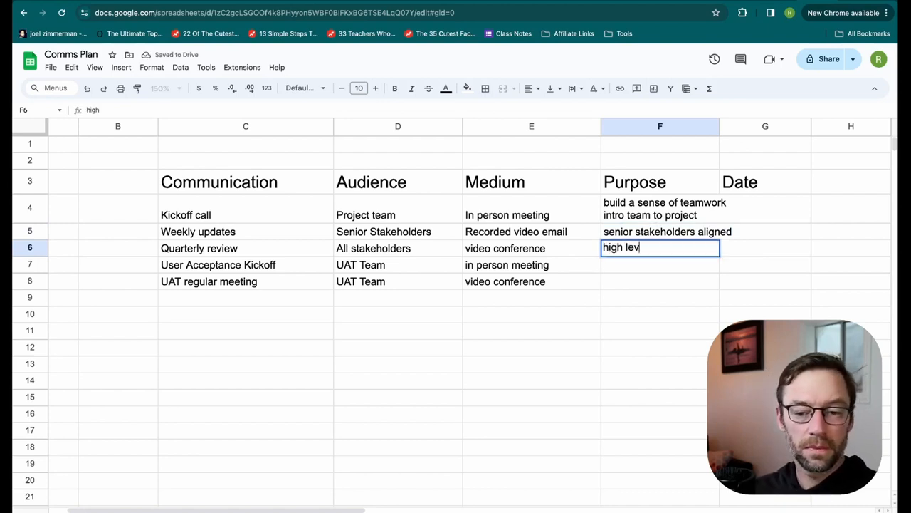
{"action": "key", "text": "enter"}
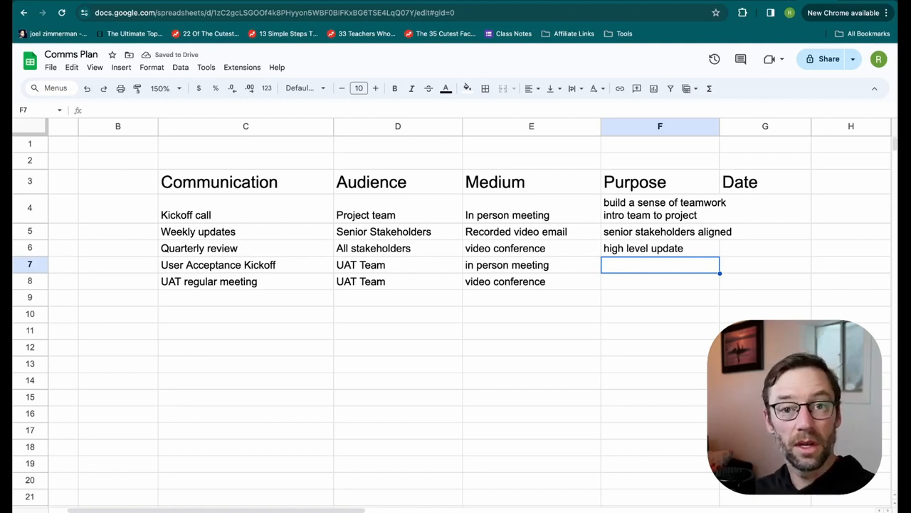
Enter purposes for the UAT rows: begin UAT and intro team, then UAT activities
{"action": "type", "text": "begin UAT"}
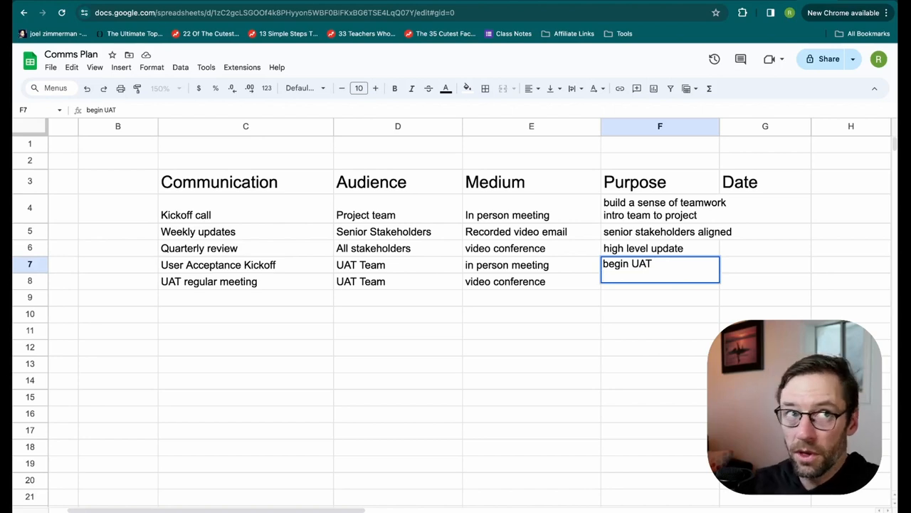
{"action": "type", "text": "introy team to"}
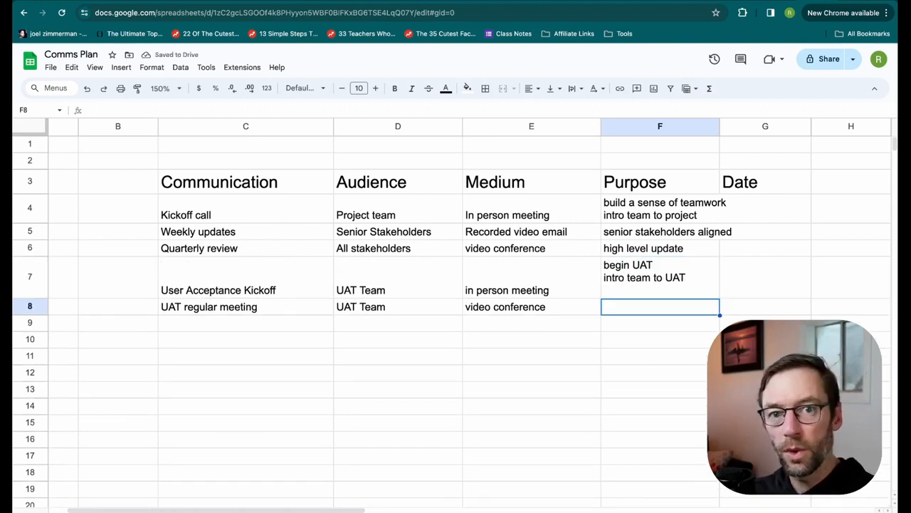
{"action": "type", "text": "UAT activites"}
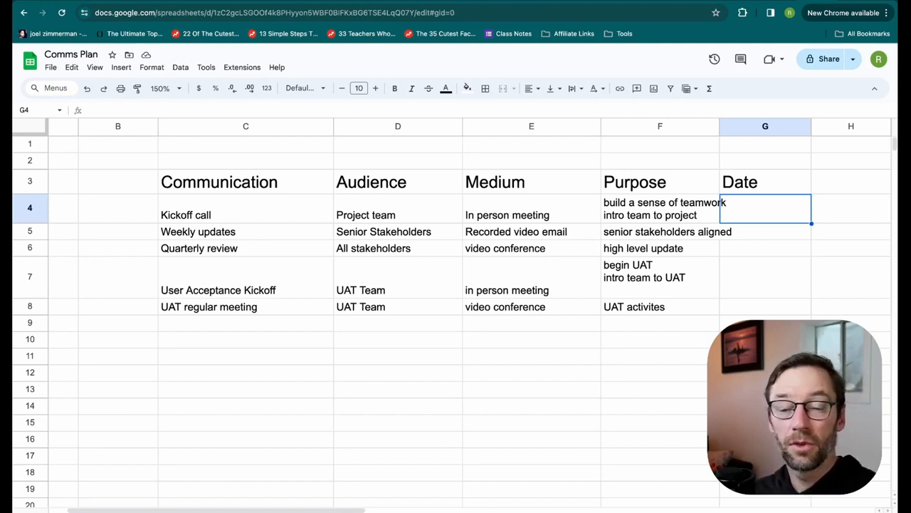
Enter timings in G4:G8 such as 1st week of project, weekly on thursdays, 1 month before deployment and daily
{"action": "type", "text": "1st week of project"}
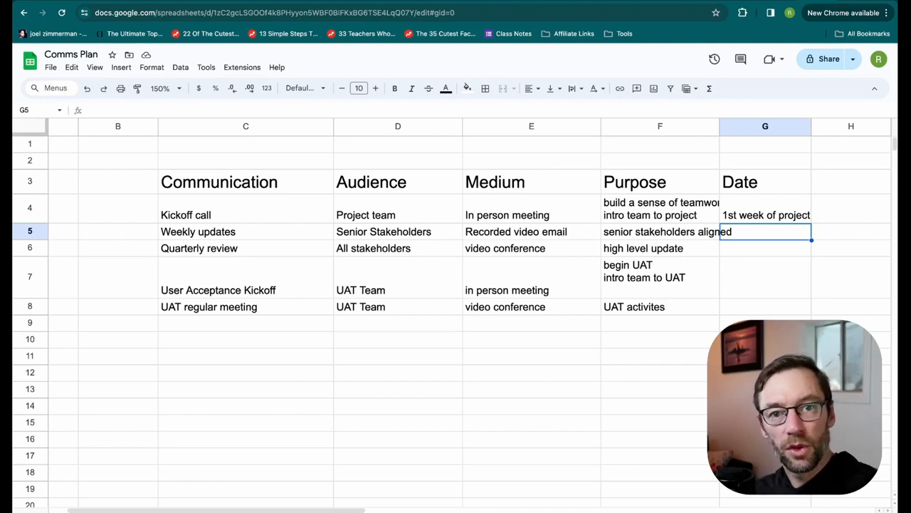
{"action": "type", "text": "weekly on thursdays"}
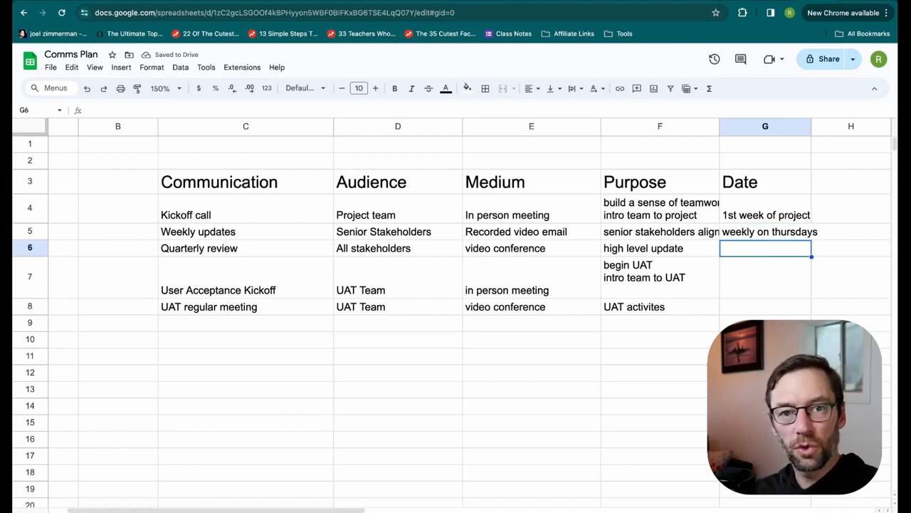
{"action": "type", "text": "1st week of quarter"}
{"action": "left_click", "coordinate": [765, 277]}
{"action": "type", "text": "1 month before deployme"}
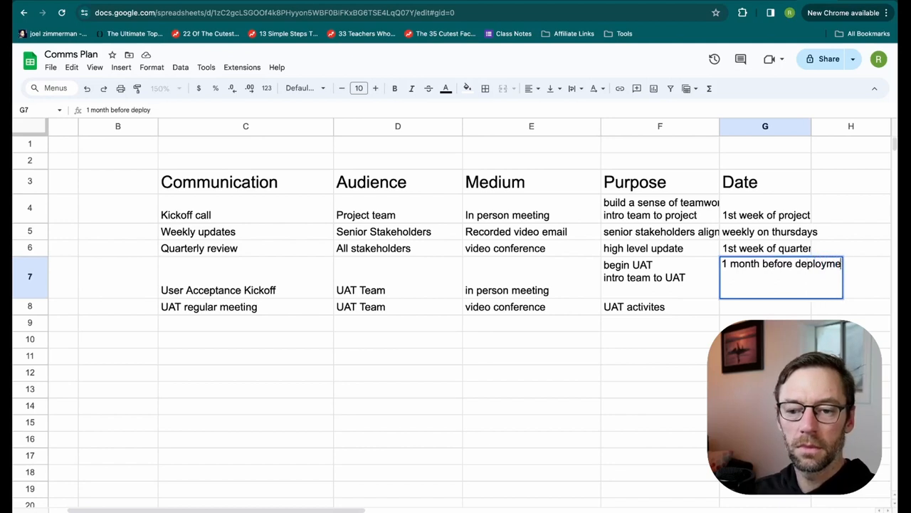
{"action": "key", "text": "enter"}
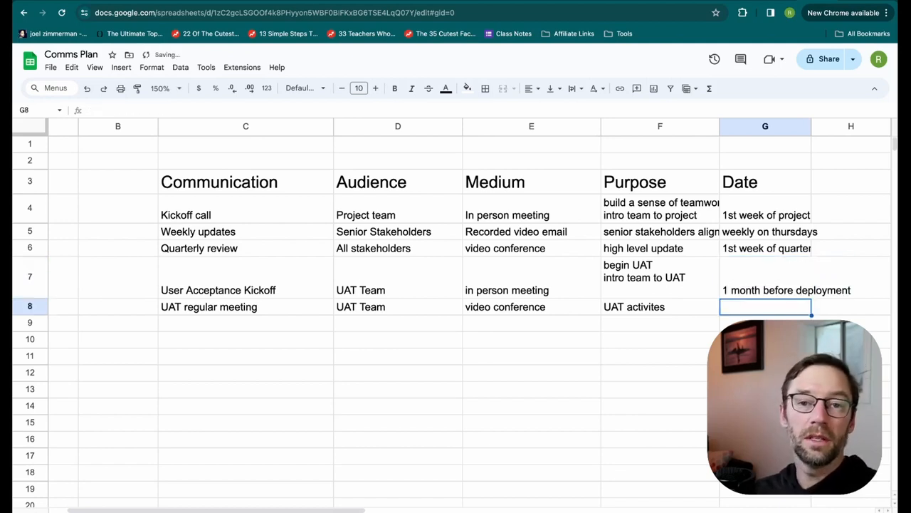
{"action": "type", "text": "daily"}
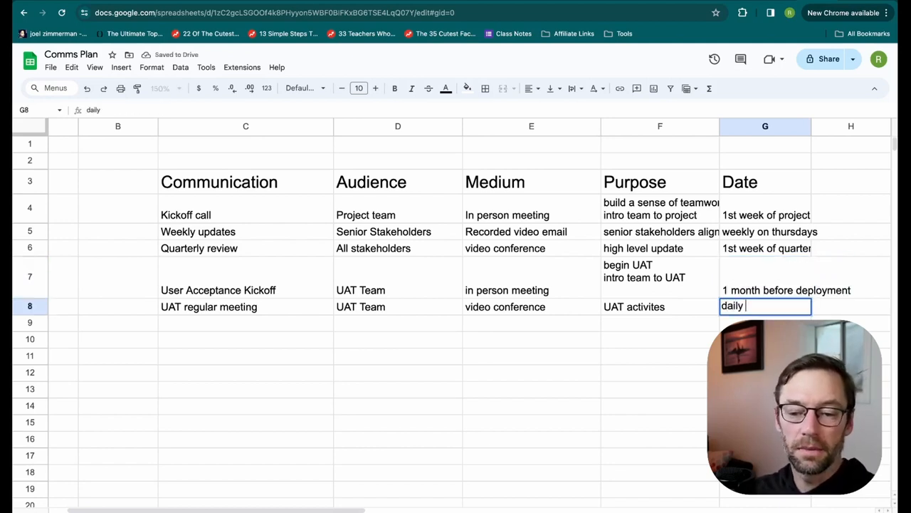